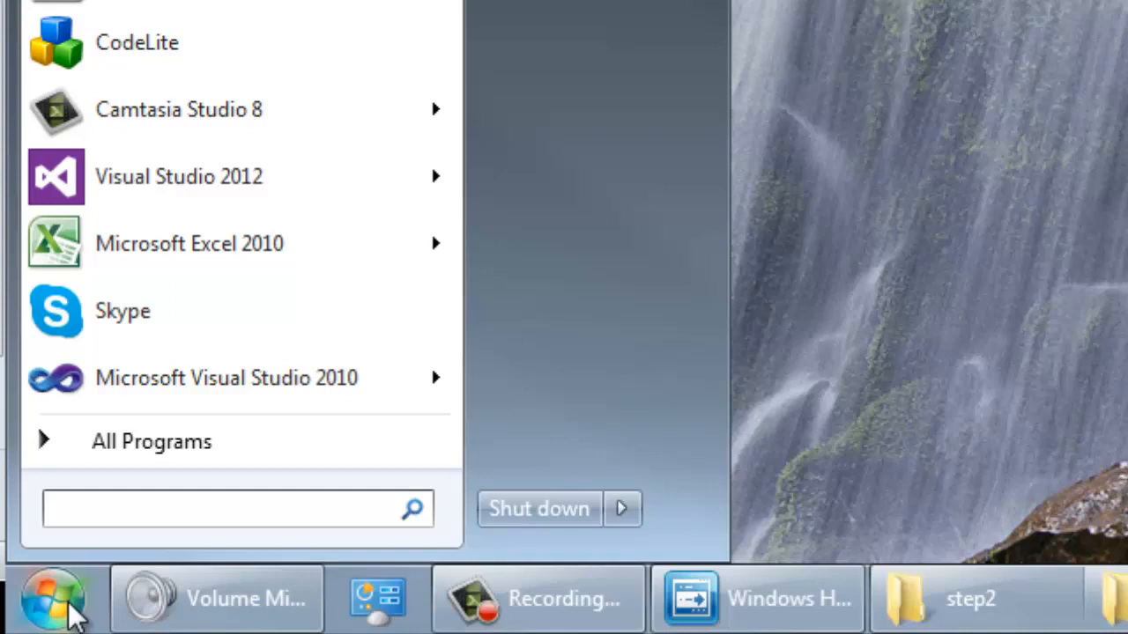
- Launch a Command Prompt from the Windows 7 Start menu at the home folder
{"action": "left_click", "coordinate": [220, 509]}
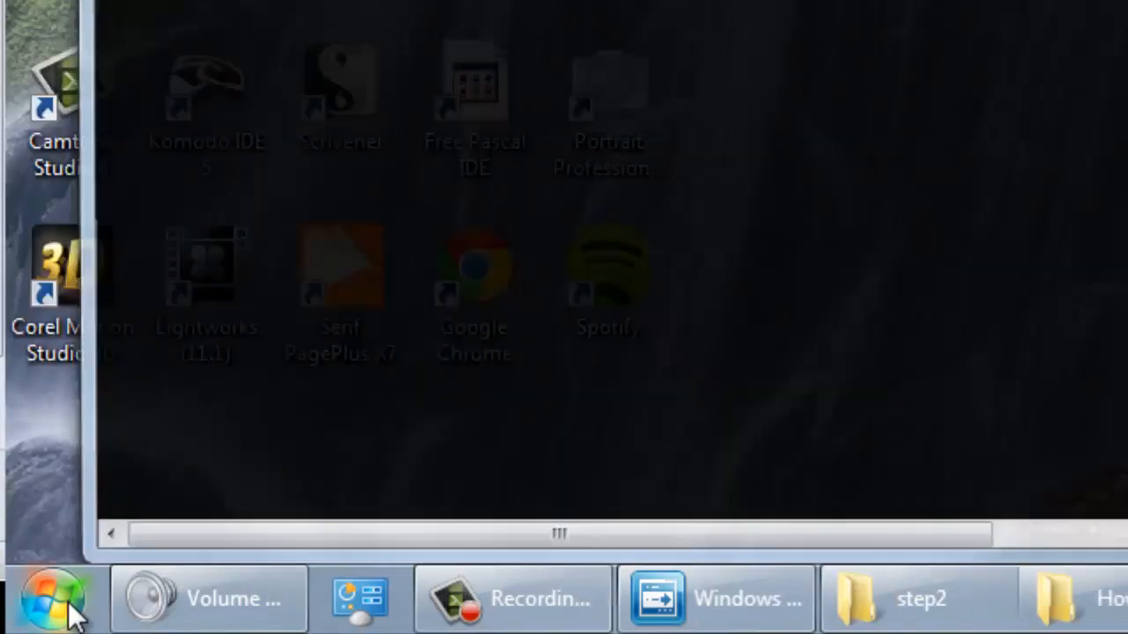
{"action": "left_click", "coordinate": [53, 597]}
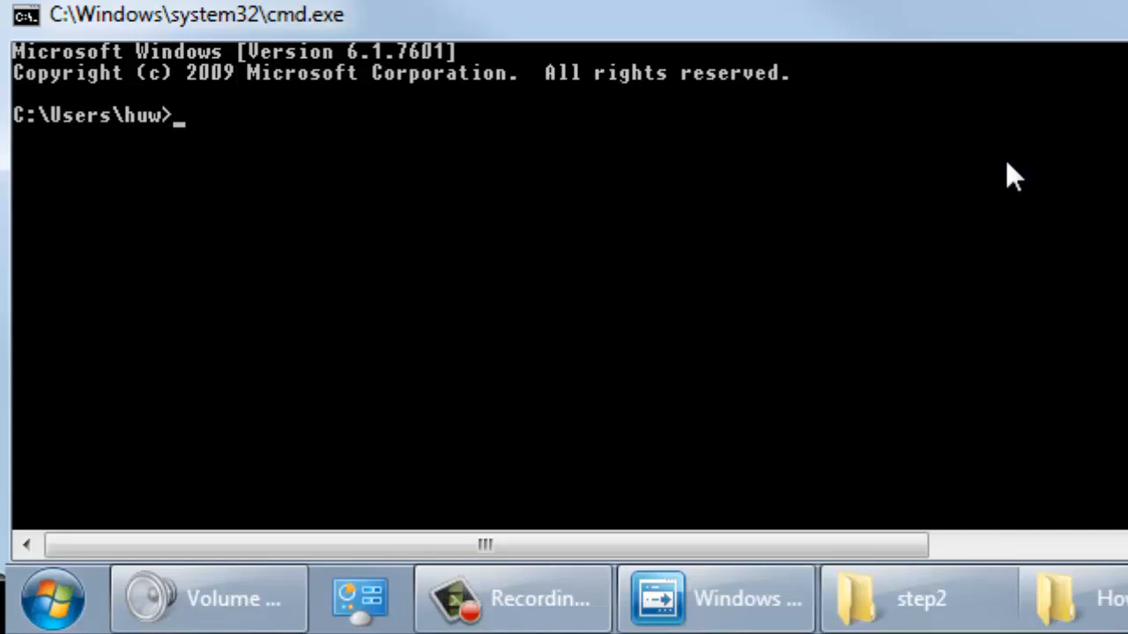
- List the home folder with dir, then change into the temp folder
{"action": "type", "text": "d"}
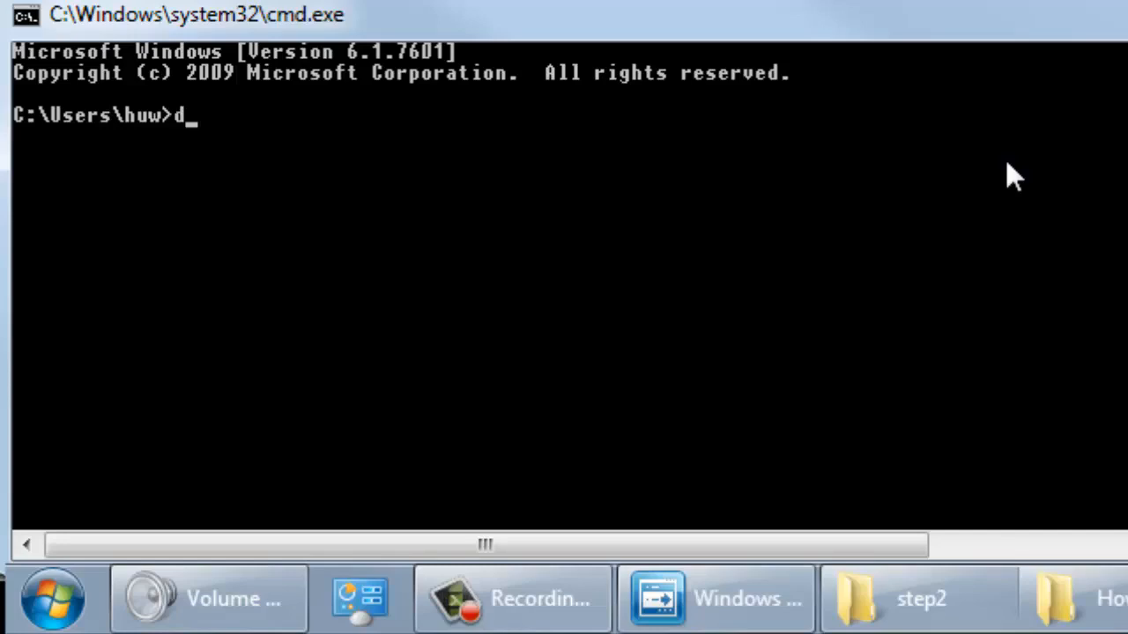
{"action": "type", "text": "ir"}
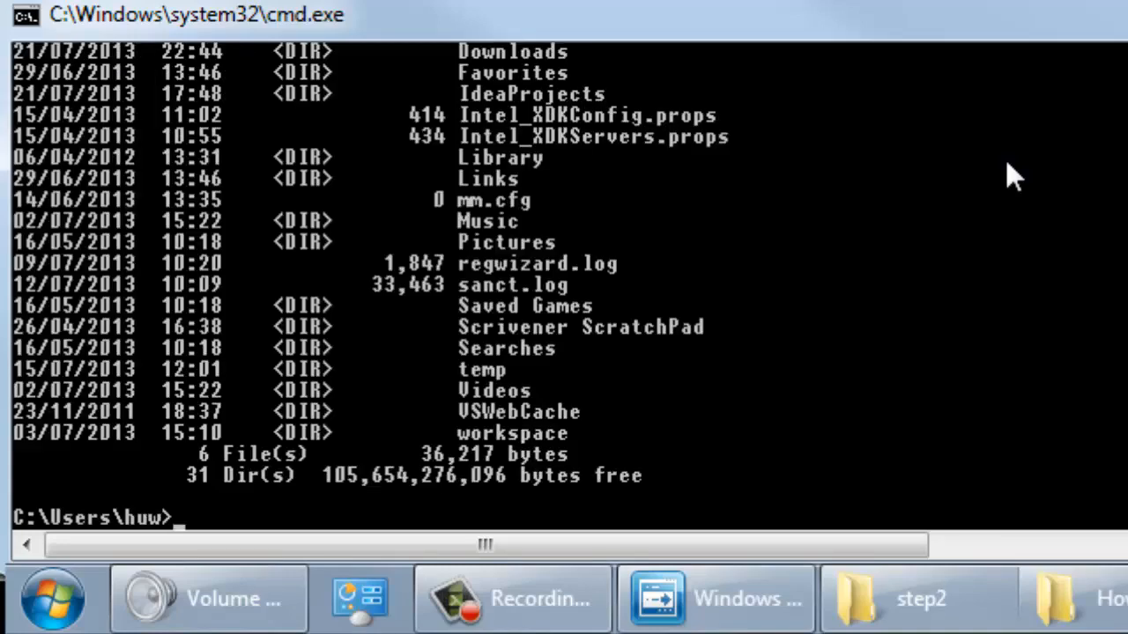
{"action": "type", "text": "cd"}
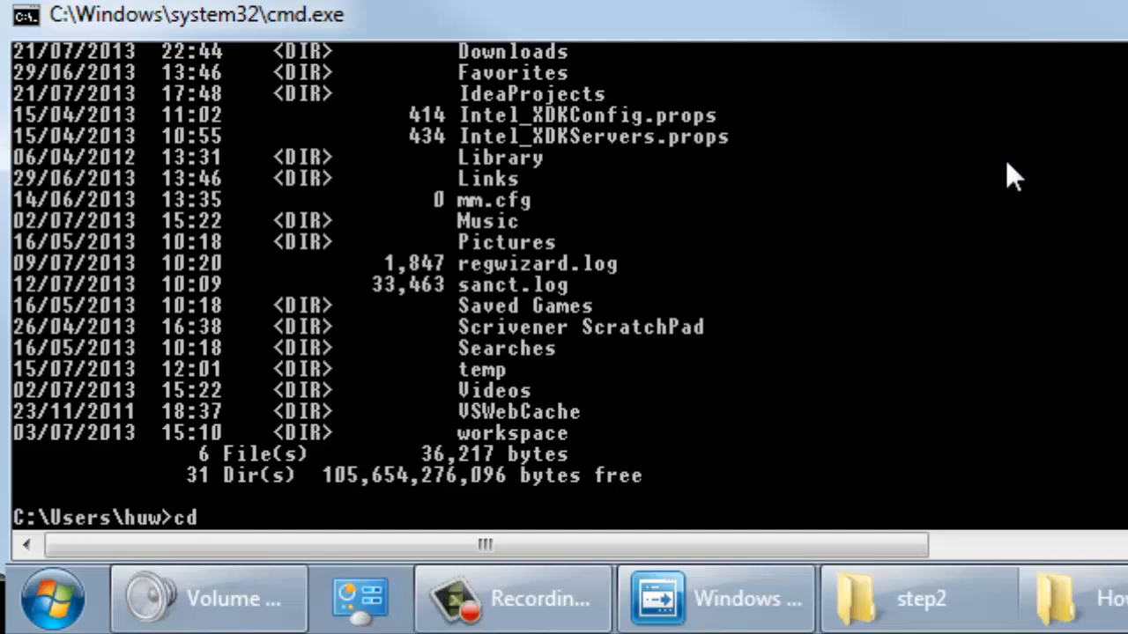
{"action": "type", "text": "temp"}
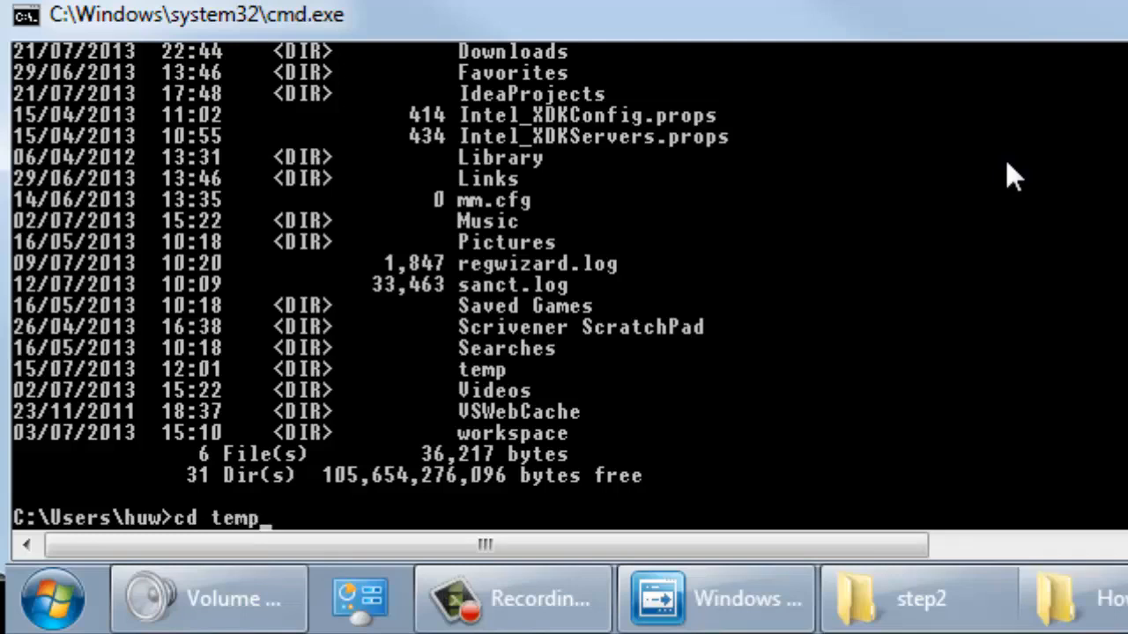
{"action": "key", "text": "enter"}
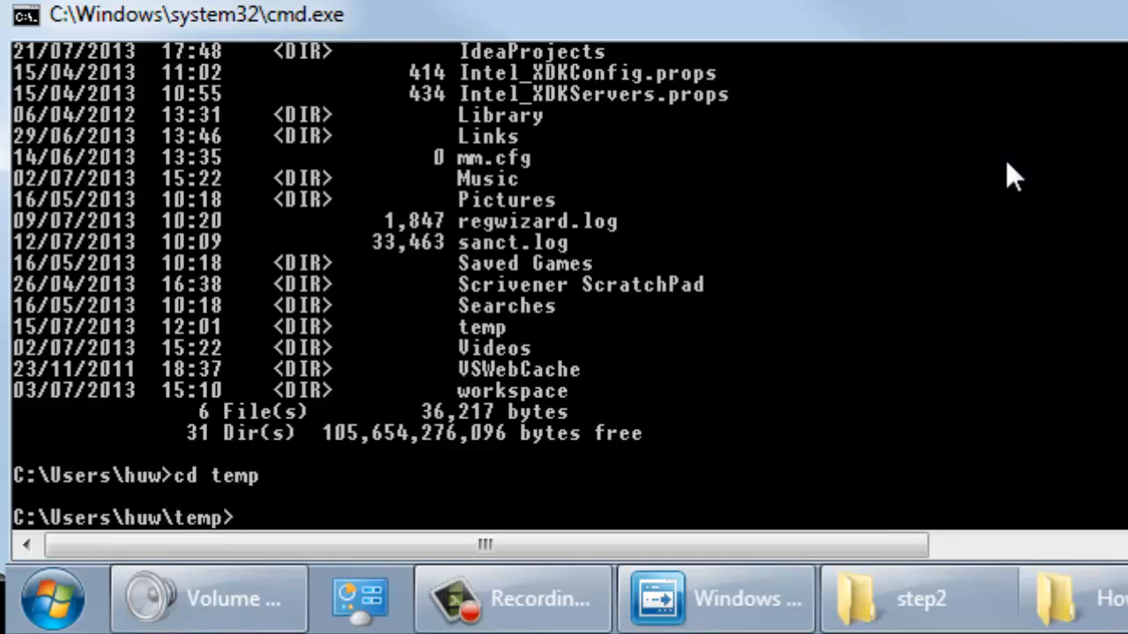
- Return to the parent folder with cd .. and begin a cd \ command
{"action": "type", "text": "cd .."}
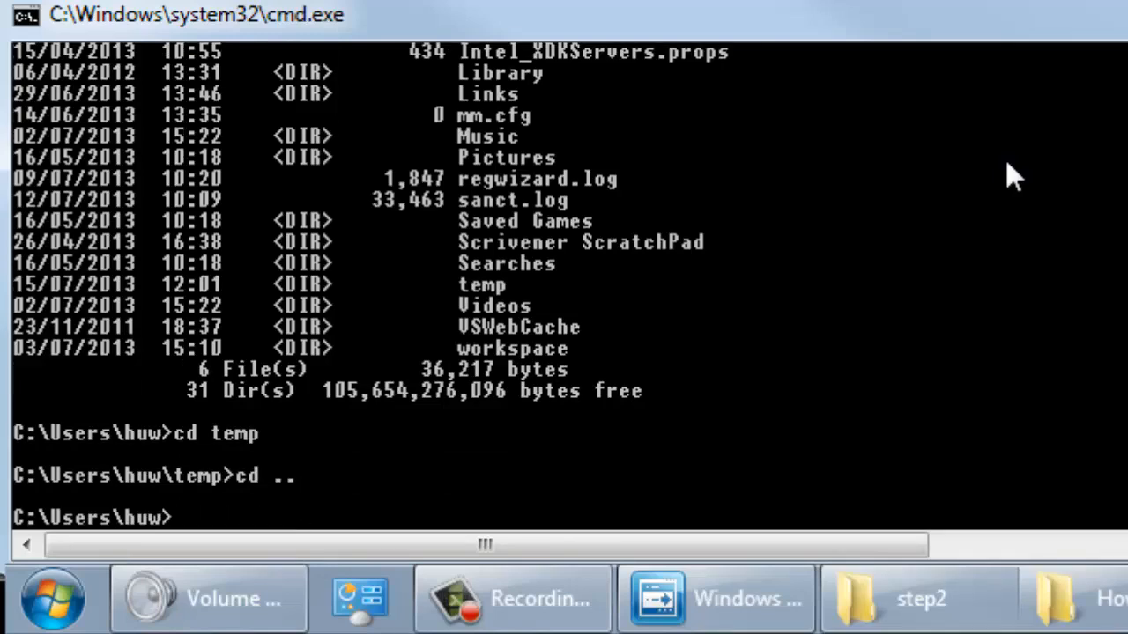
{"action": "type", "text": "cd"}
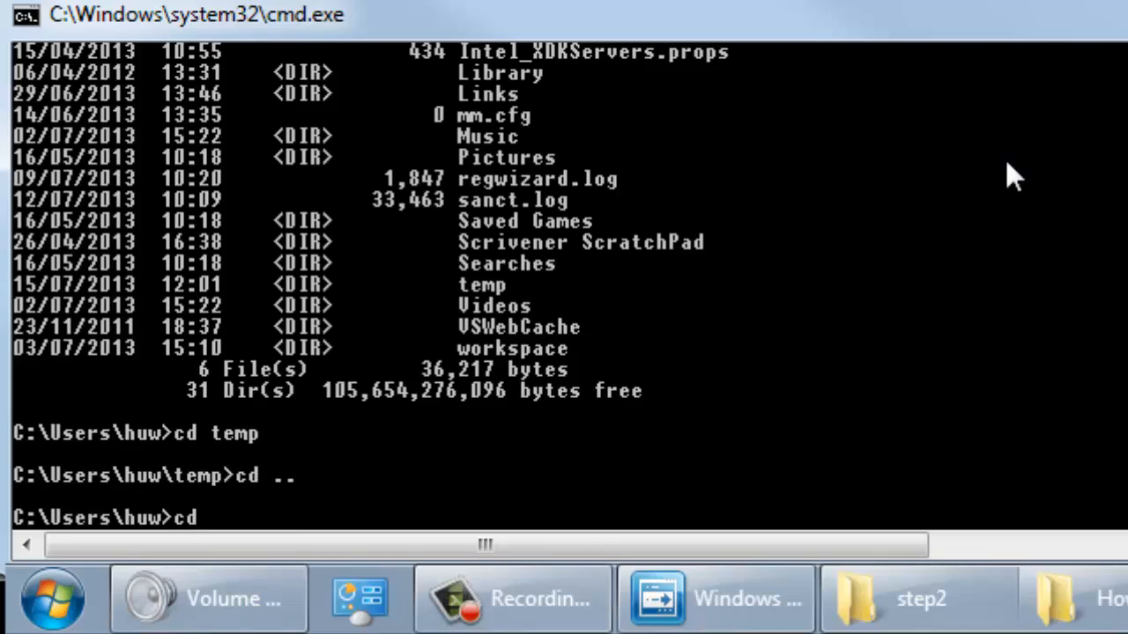
{"action": "type", "text": "\\"}
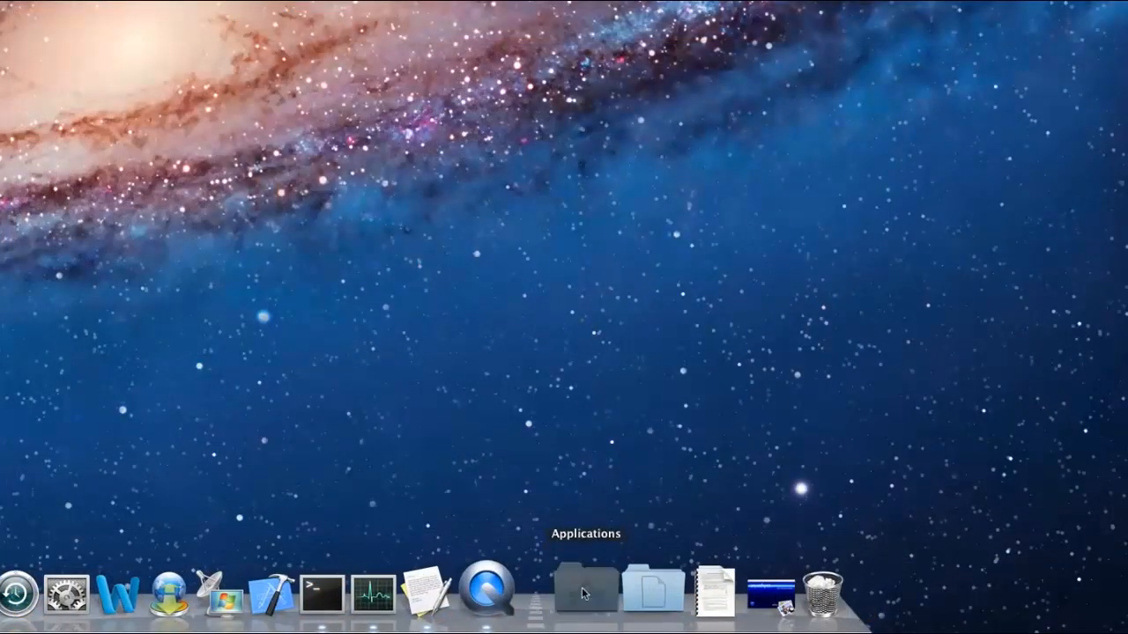
- Launch Terminal.app from the Dock's Applications > Utilities folder
{"action": "left_click", "coordinate": [585, 590]}
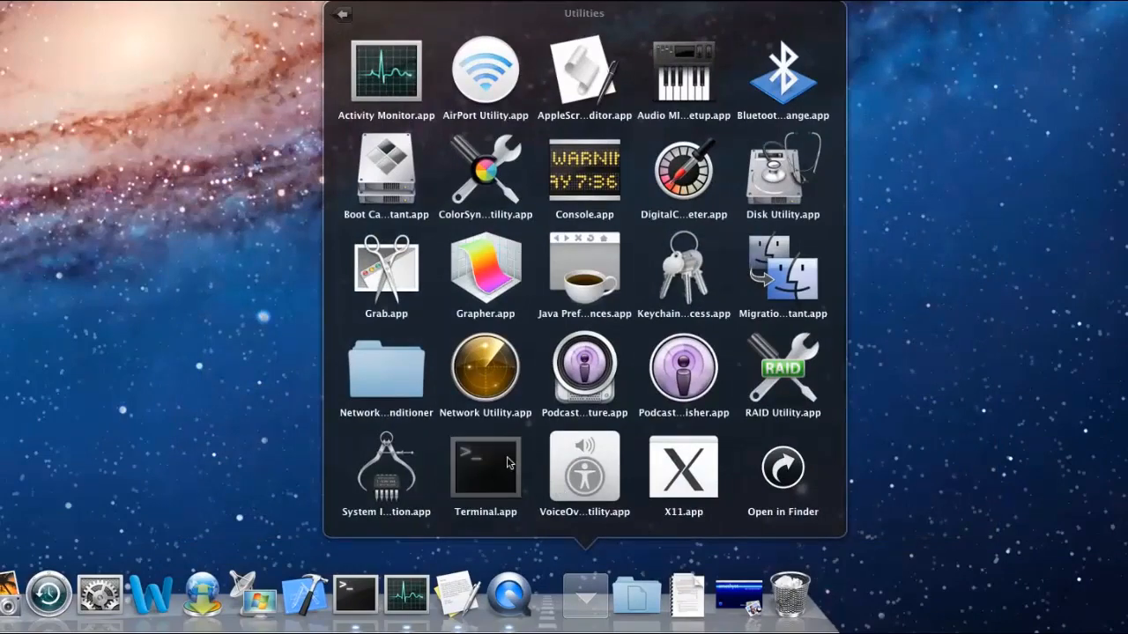
{"action": "double_click", "coordinate": [485, 467]}
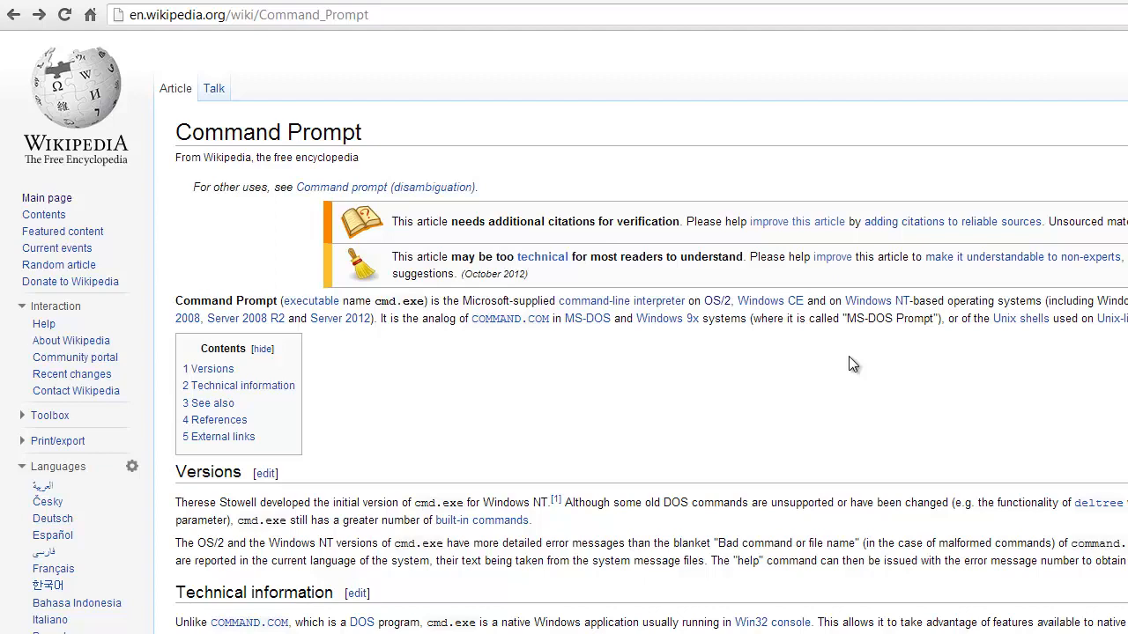
{"action": "mouse_move", "coordinate": [820, 368]}
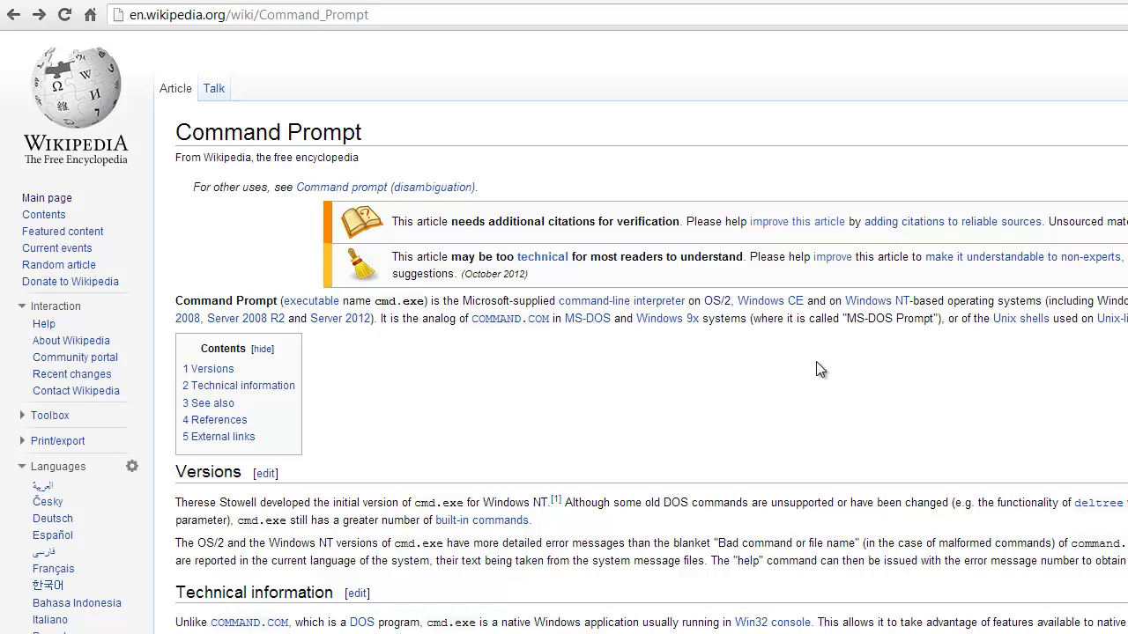
{"action": "mouse_move", "coordinate": [824, 370]}
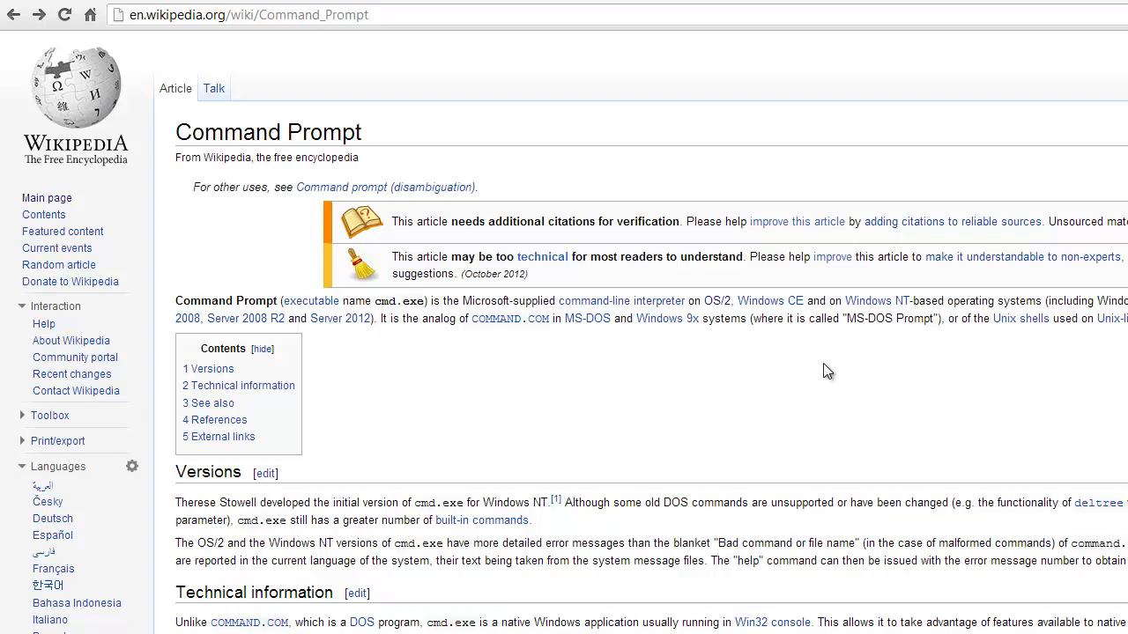
- Follow the Command Prompt article's external link to the MSDN cmd.exe documentation
{"action": "scroll", "scroll_direction": "down", "scroll_amount": 3}
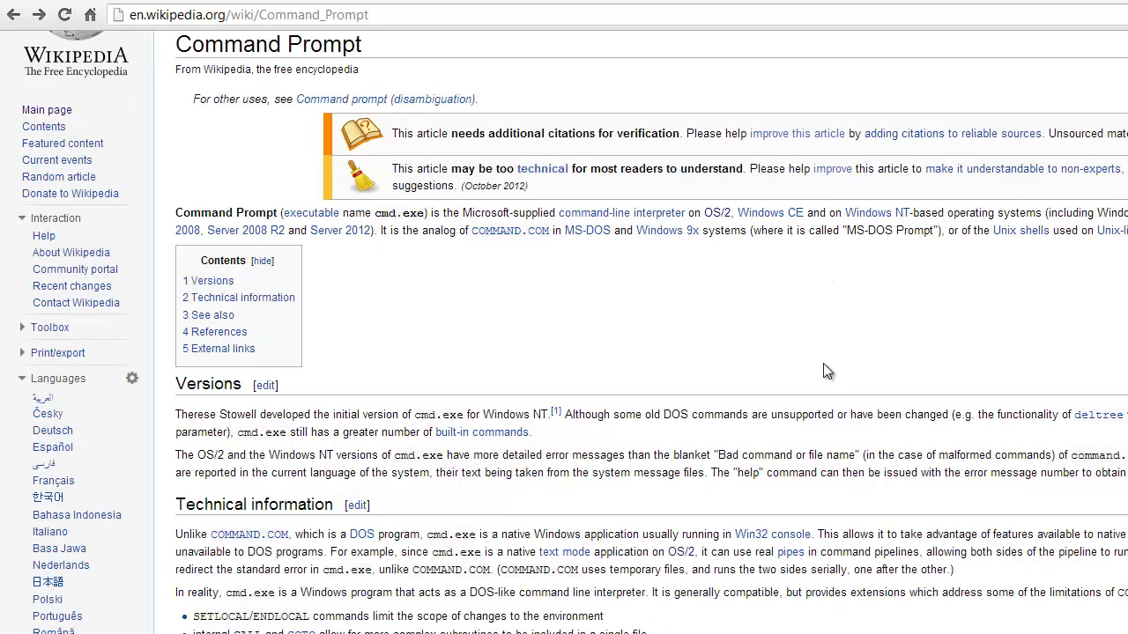
{"action": "scroll", "scroll_direction": "down", "scroll_amount": 3}
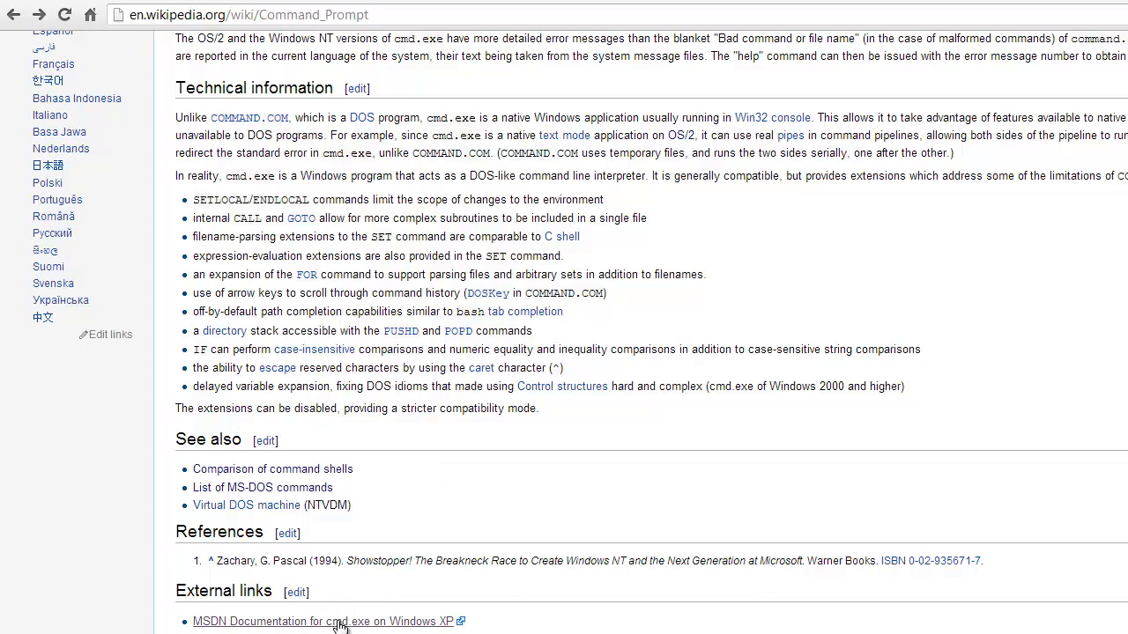
{"action": "left_click", "coordinate": [317, 621]}
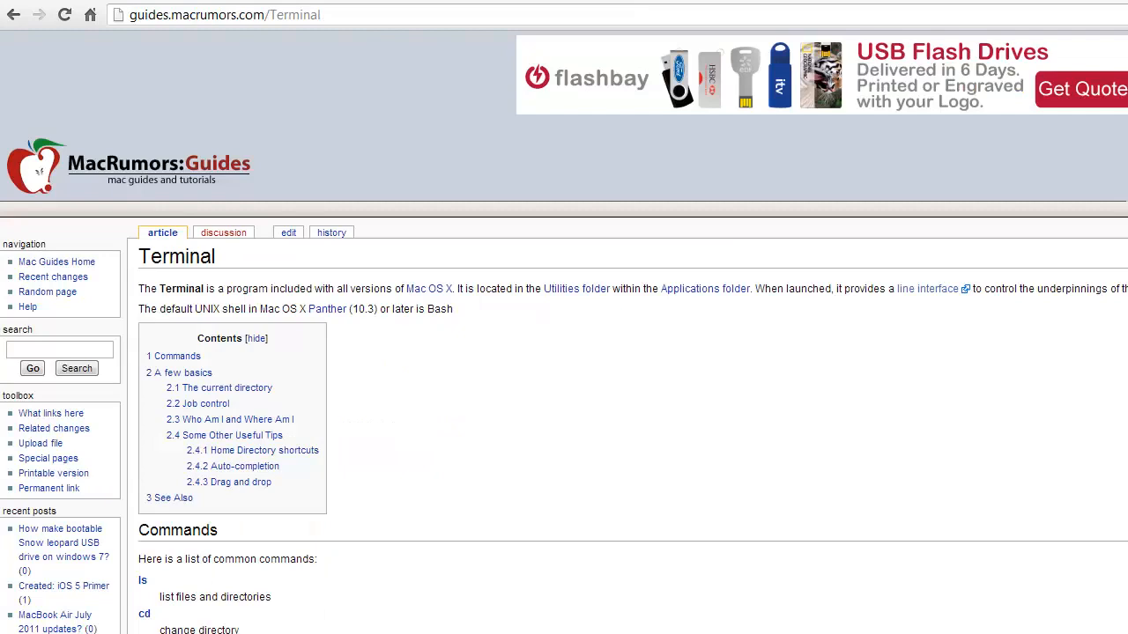
{"action": "scroll", "scroll_direction": "down", "scroll_amount": 3}
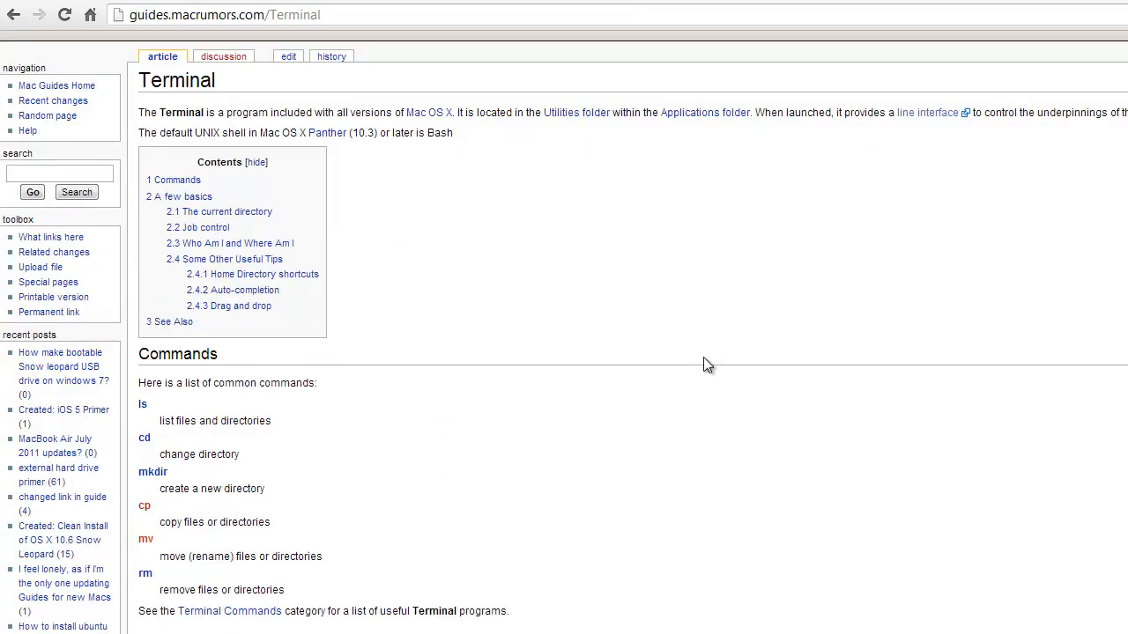
{"action": "scroll", "scroll_direction": "down", "scroll_amount": 3}
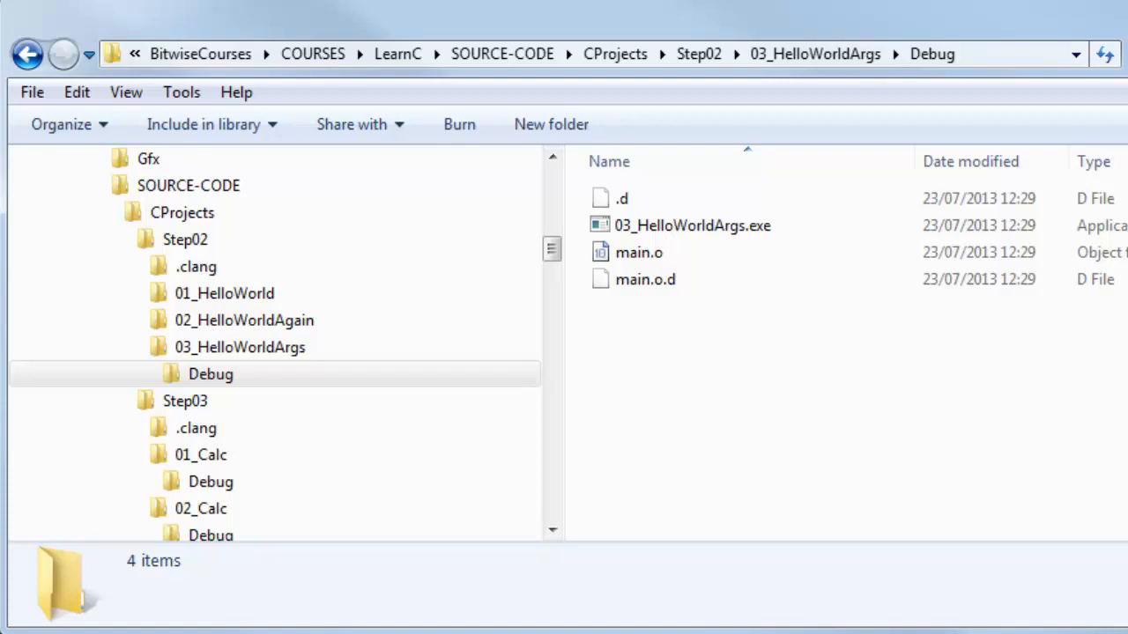
{"action": "mouse_move", "coordinate": [624, 338]}
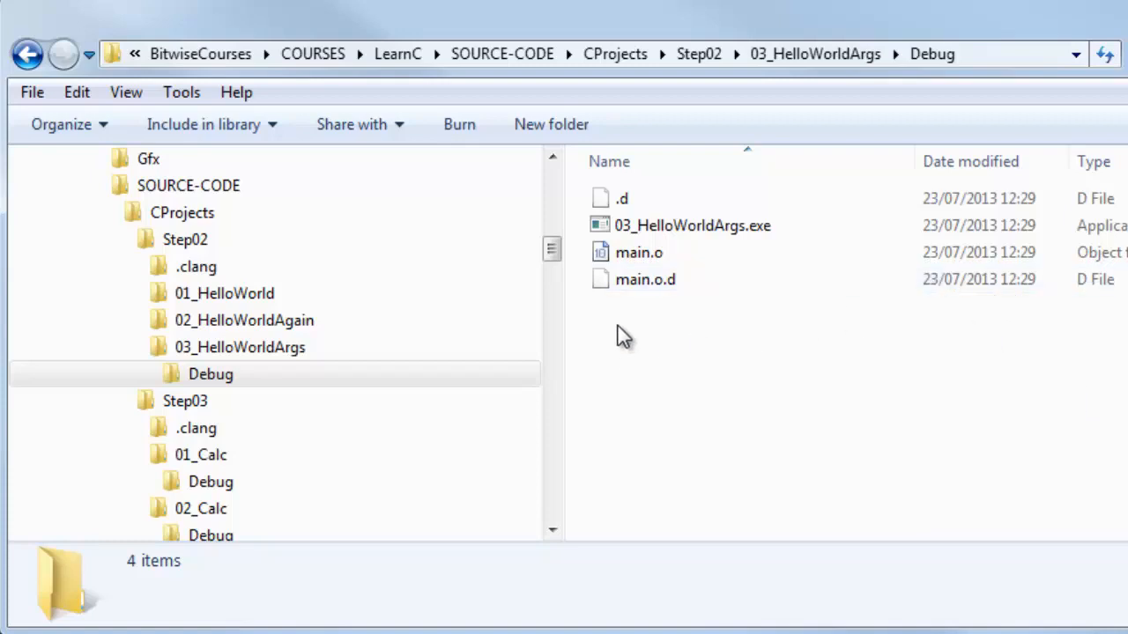
- Use 'Open command window here' on the 03_HelloWorldArgs Debug folder
{"action": "right_click", "coordinate": [621, 338]}
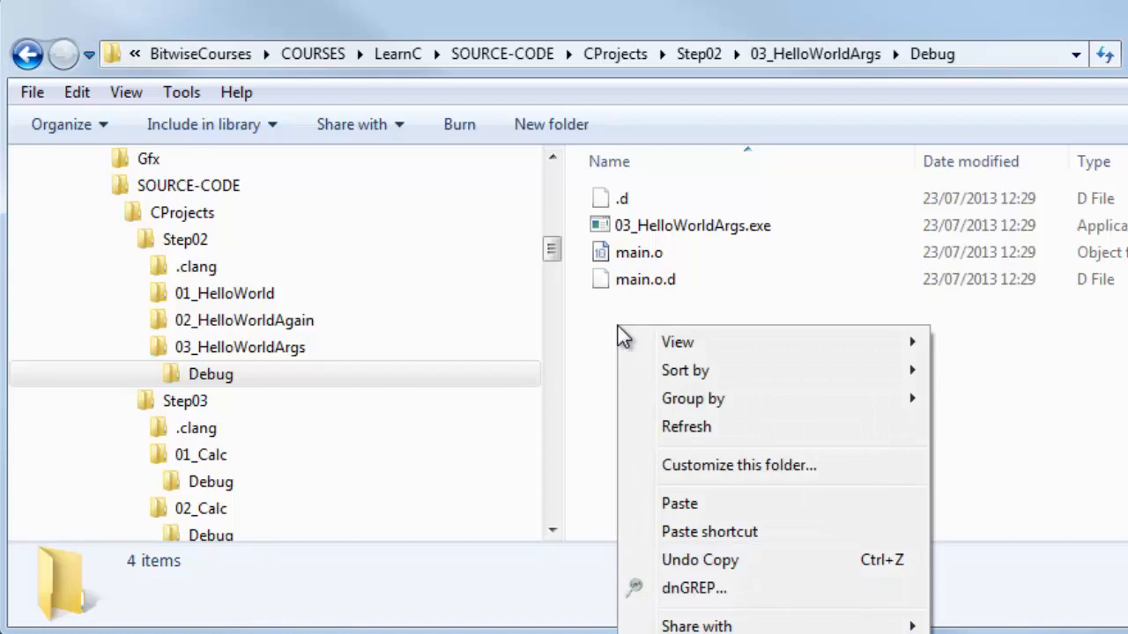
{"action": "mouse_move", "coordinate": [590, 327]}
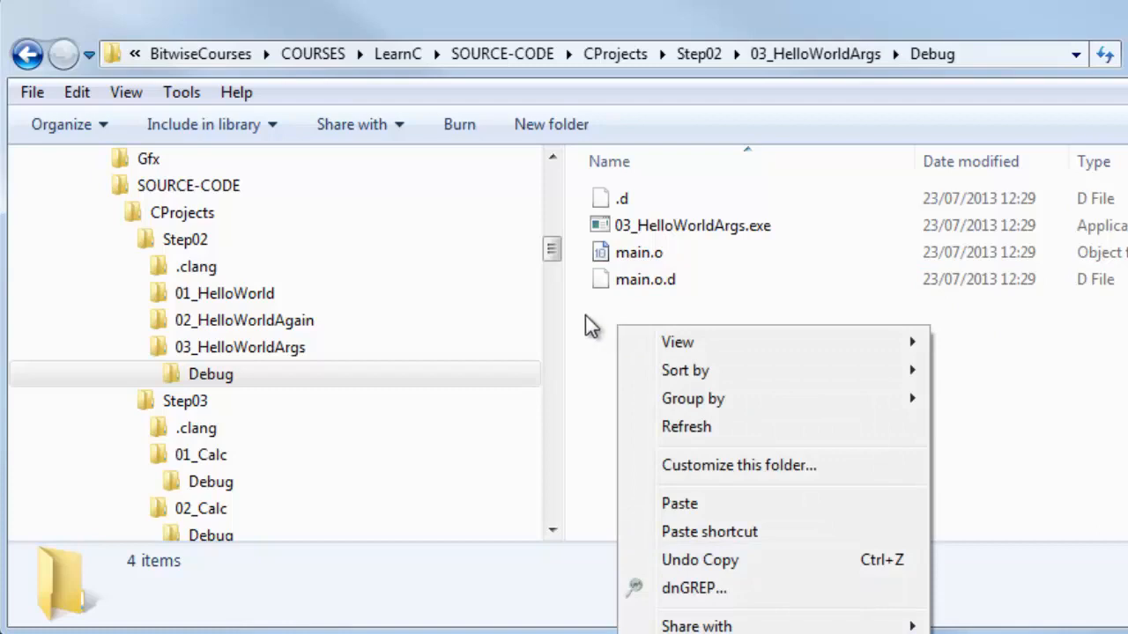
{"action": "left_click", "coordinate": [611, 333]}
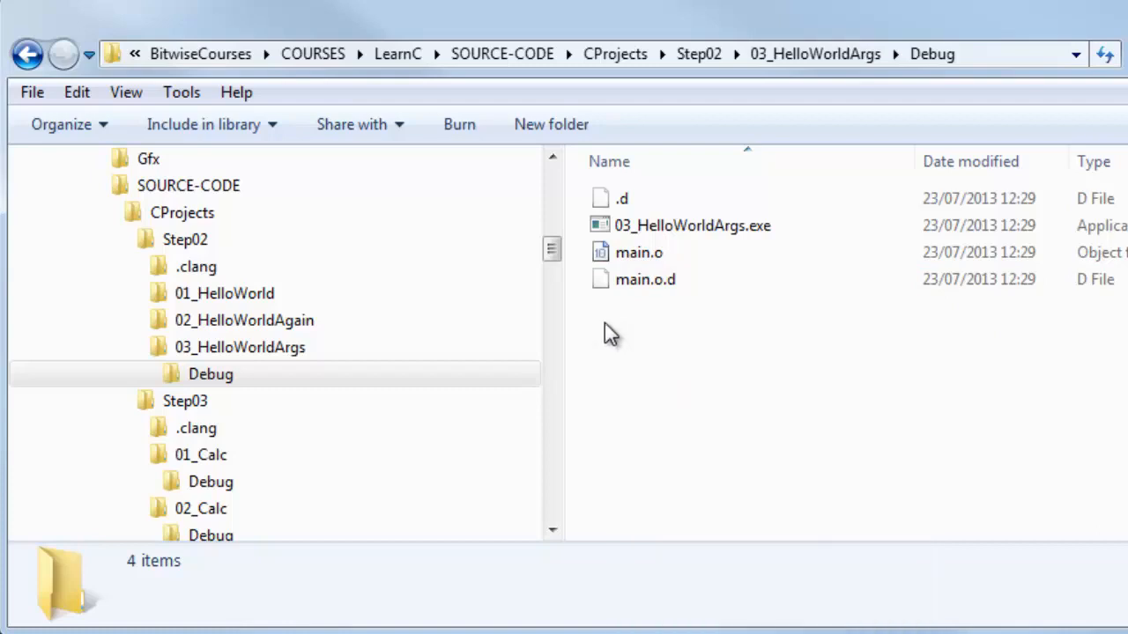
{"action": "right_click", "coordinate": [610, 333]}
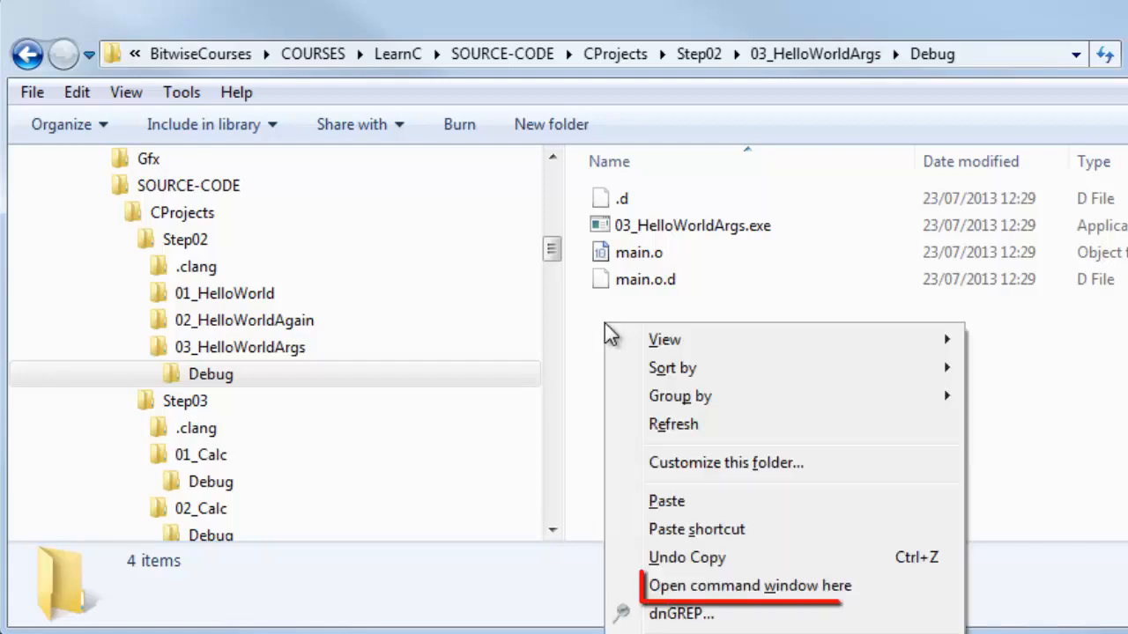
{"action": "mouse_move", "coordinate": [749, 585]}
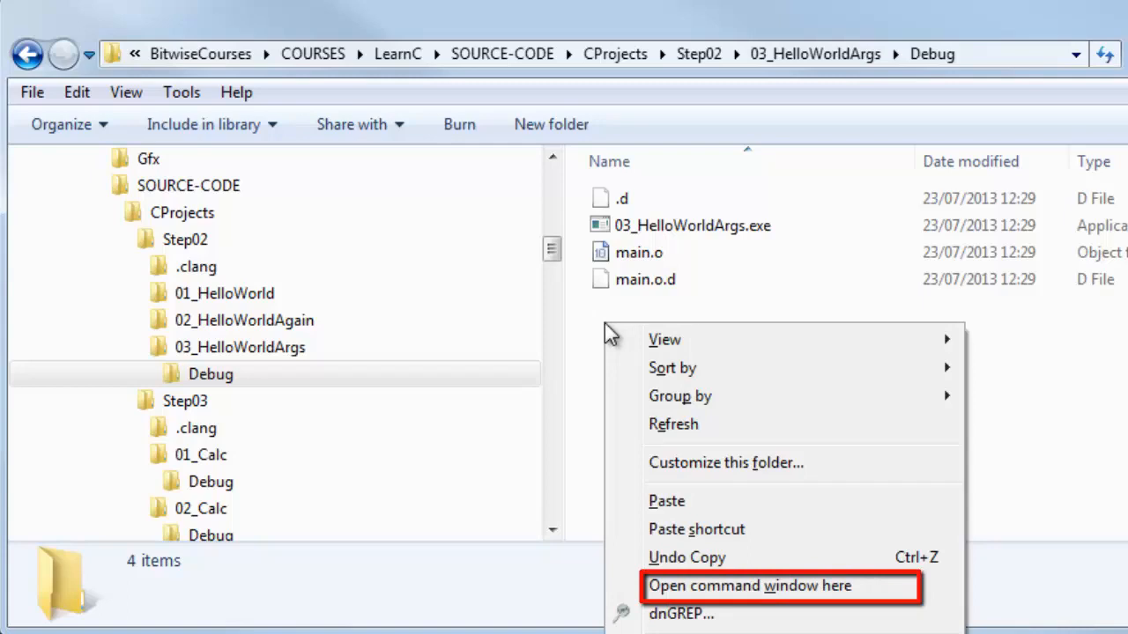
{"action": "mouse_move", "coordinate": [810, 599]}
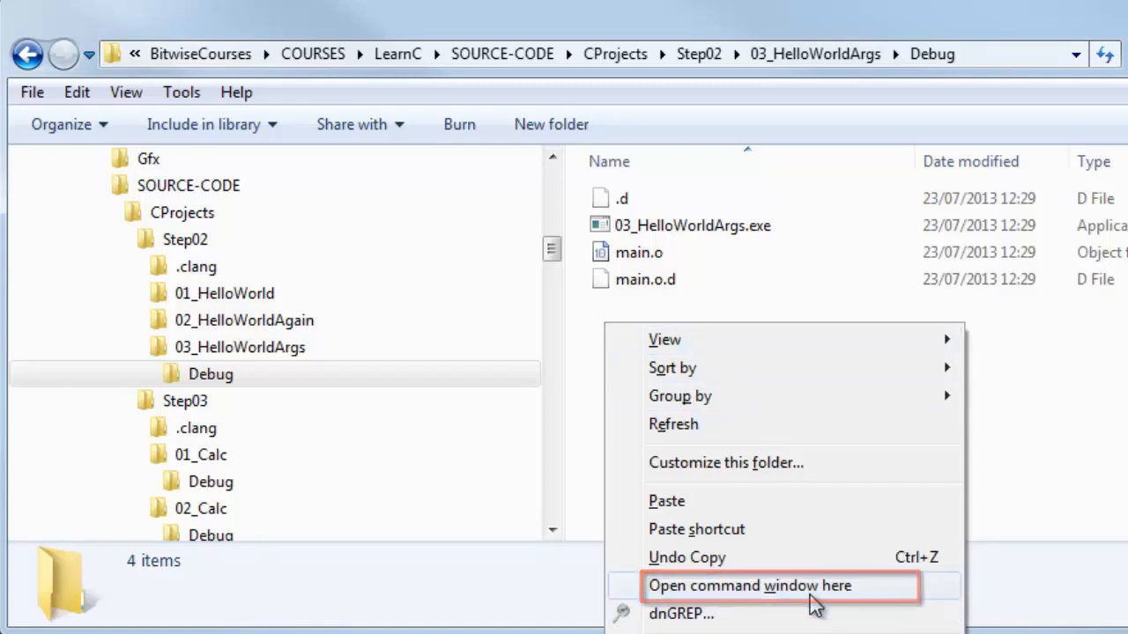
{"action": "left_click", "coordinate": [750, 586]}
{"action": "type", "text": "03"}
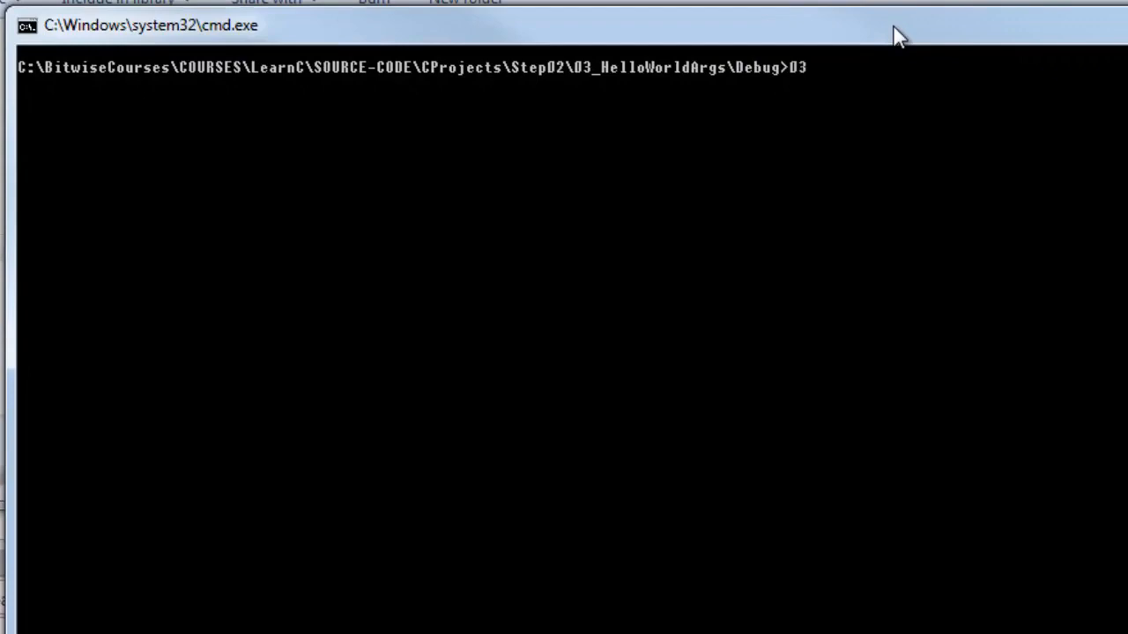
- Enter 03_HelloWorldArgs with the argument hello at the prompt
{"action": "type", "text": "_He"}
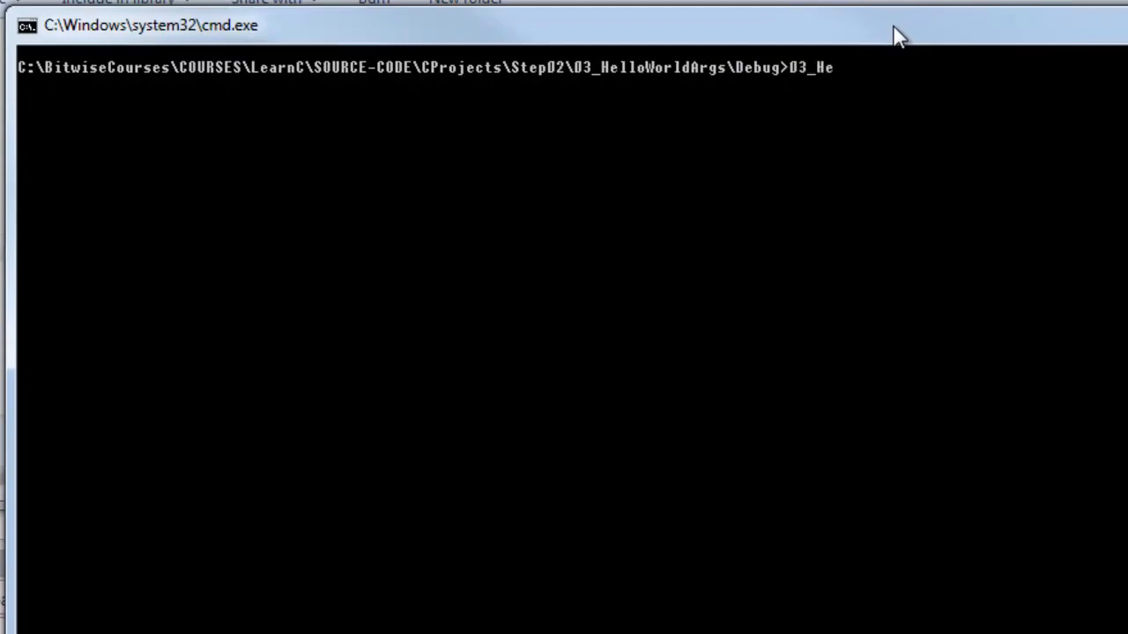
{"action": "type", "text": "lloWo"}
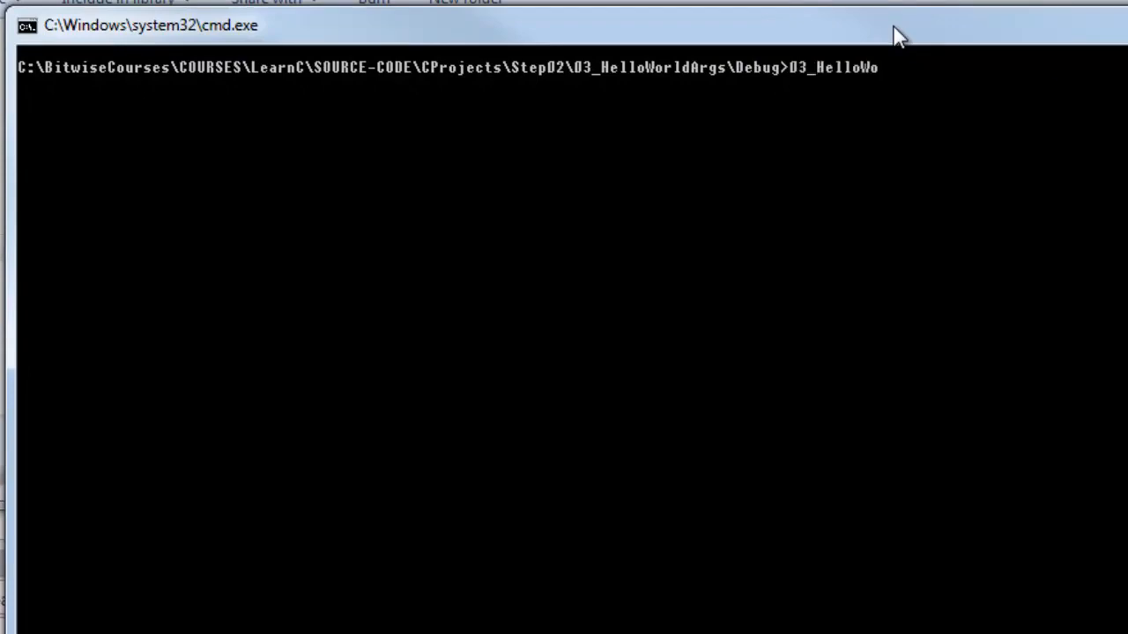
{"action": "type", "text": "rld"}
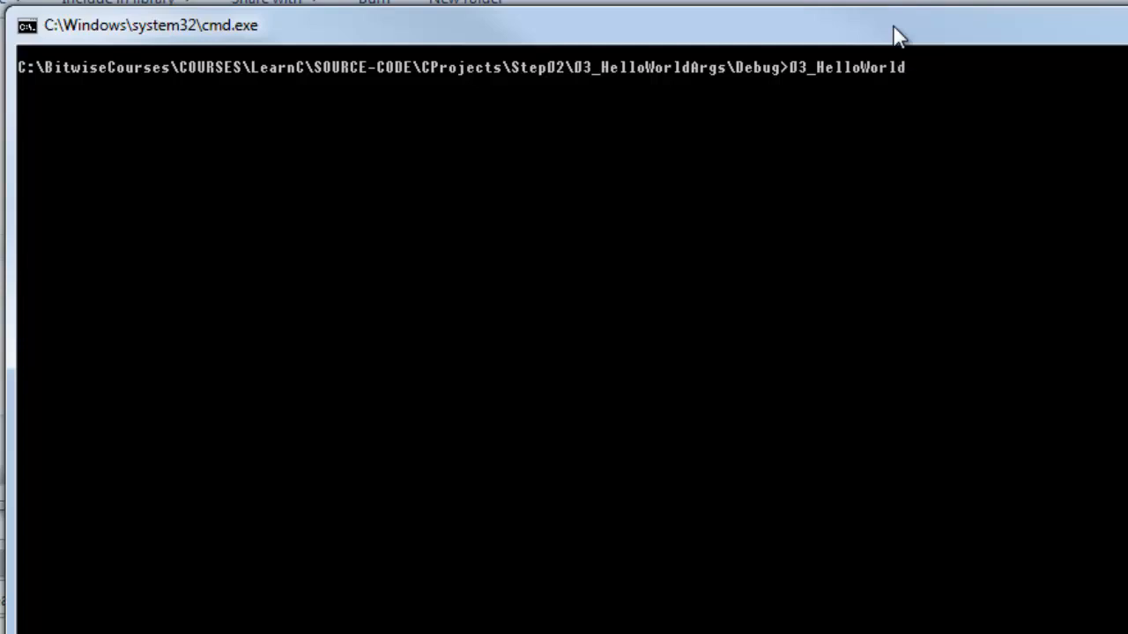
{"action": "type", "text": "Args h"}
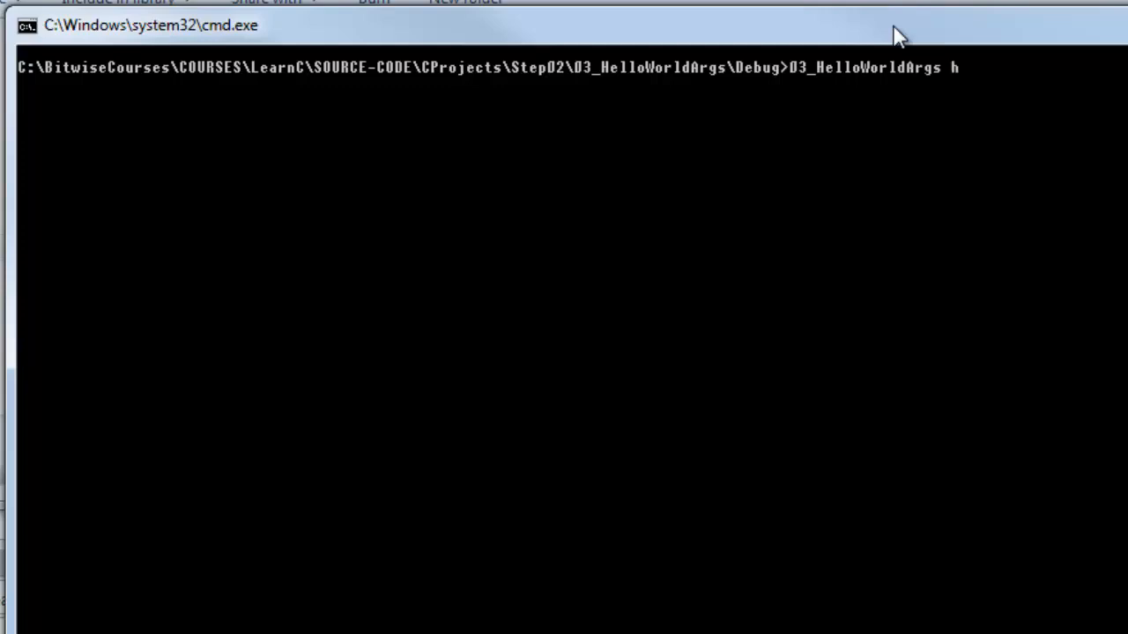
{"action": "type", "text": "ello"}
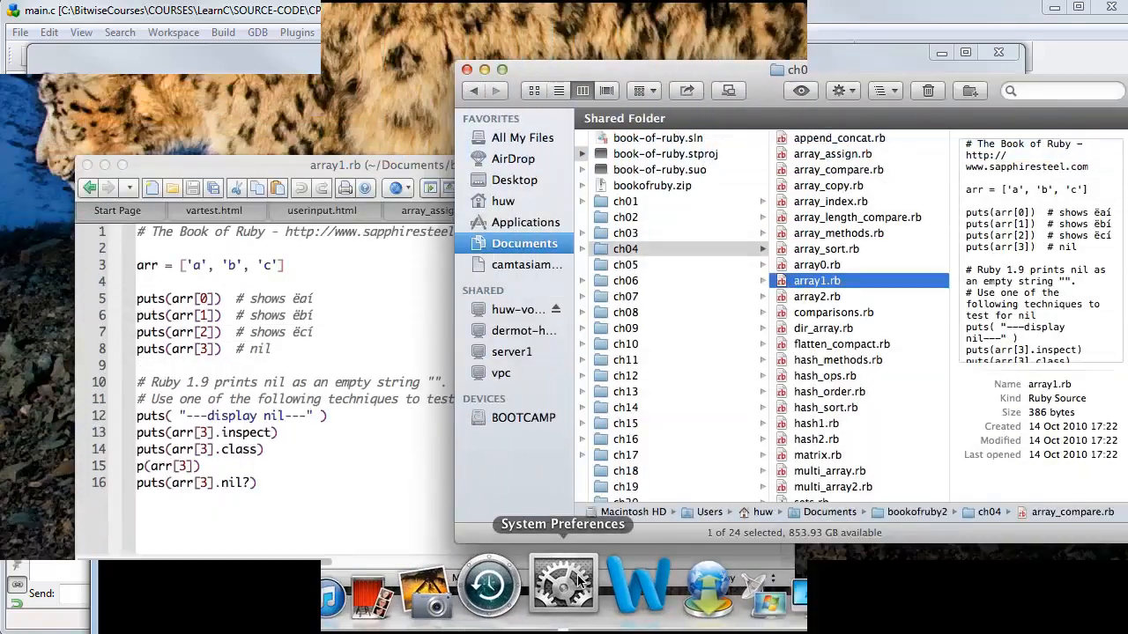
- Reach the Services keyboard shortcuts in System Preferences > Keyboard
{"action": "left_click", "coordinate": [562, 582]}
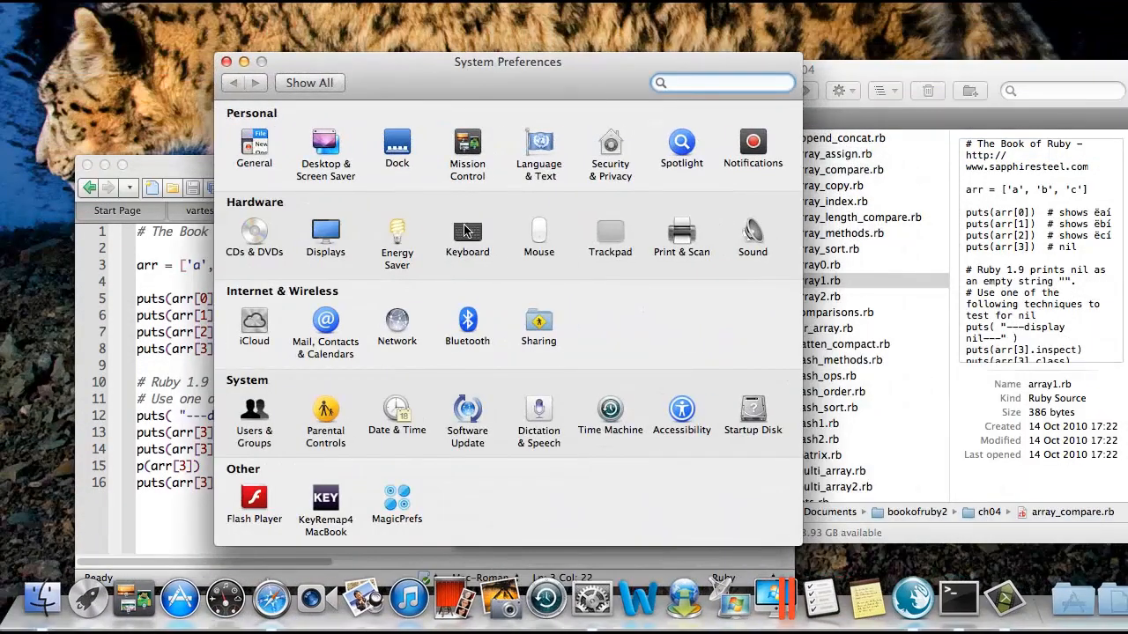
{"action": "left_click", "coordinate": [467, 232]}
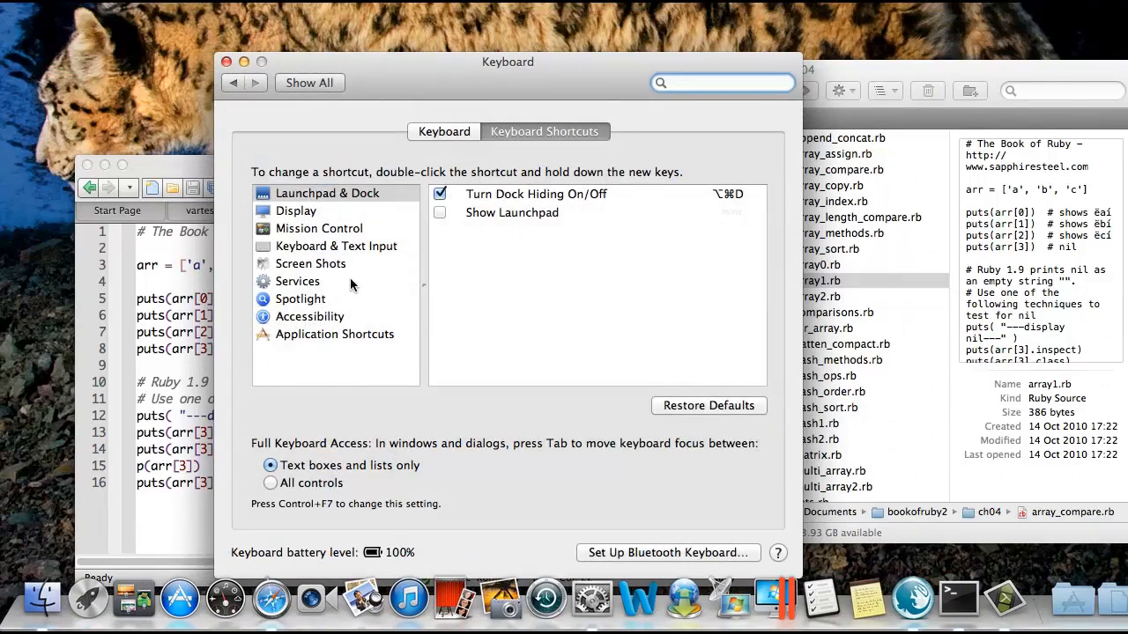
{"action": "left_click", "coordinate": [298, 281]}
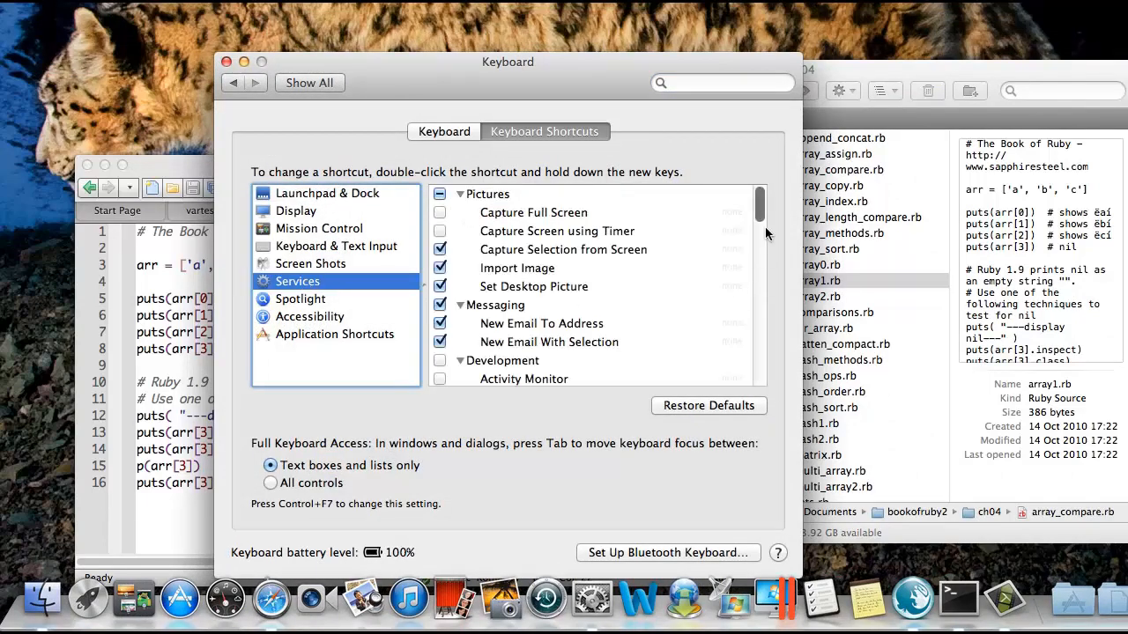
- Tick 'New Terminal at Folder' under Files and Folders
{"action": "scroll", "scroll_direction": "down", "scroll_amount": 3}
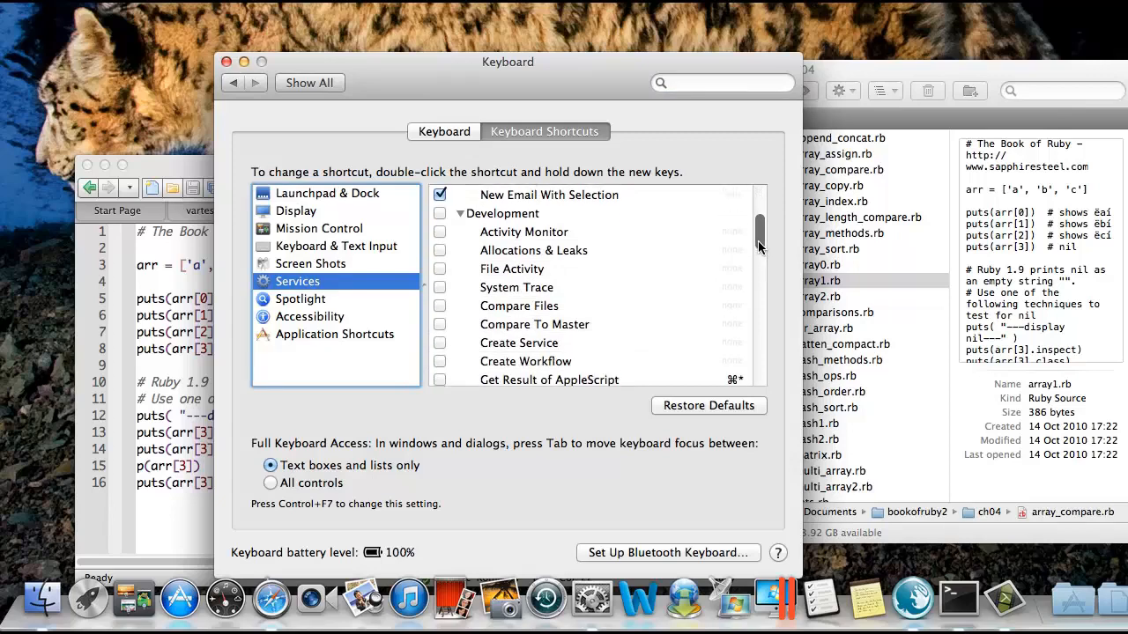
{"action": "scroll", "scroll_direction": "down", "scroll_amount": 3}
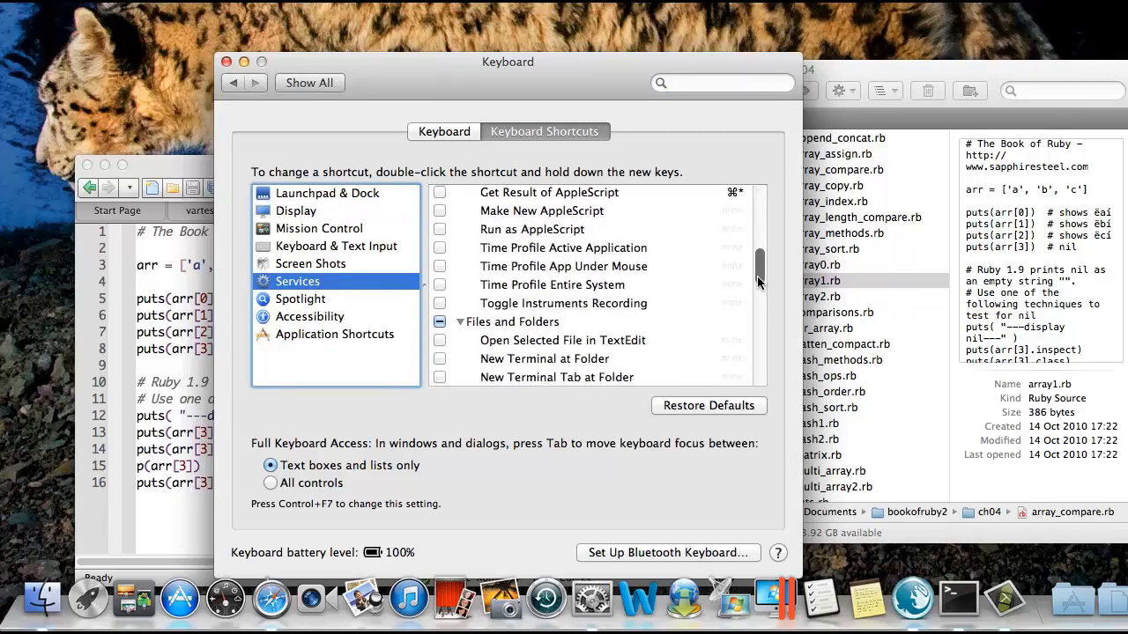
{"action": "scroll", "scroll_direction": "down", "scroll_amount": 3}
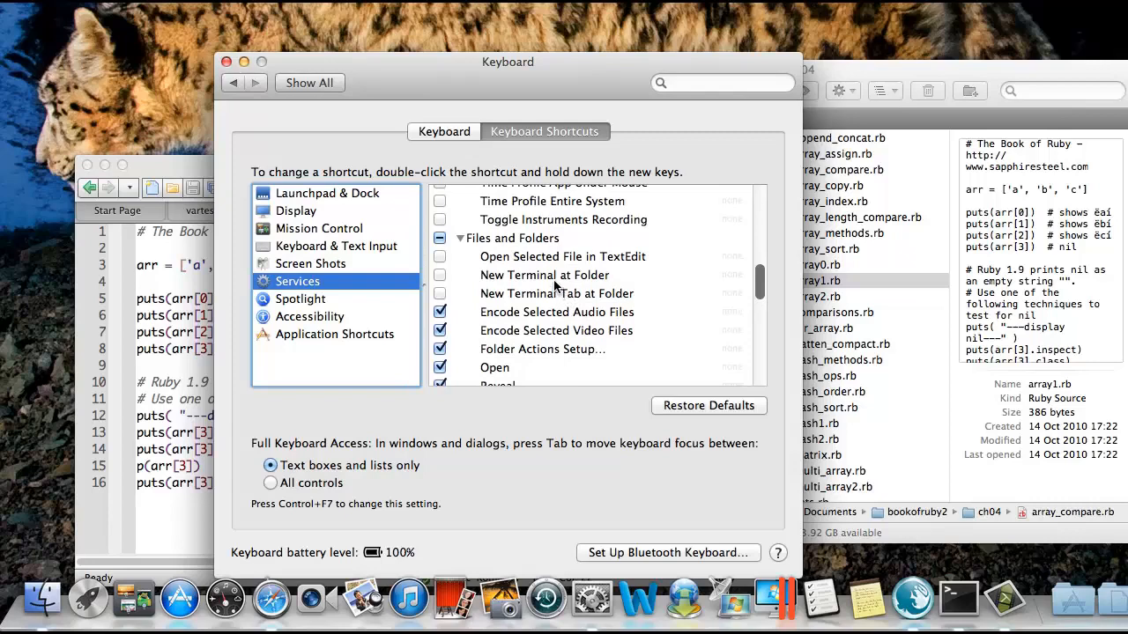
{"action": "mouse_move", "coordinate": [556, 293]}
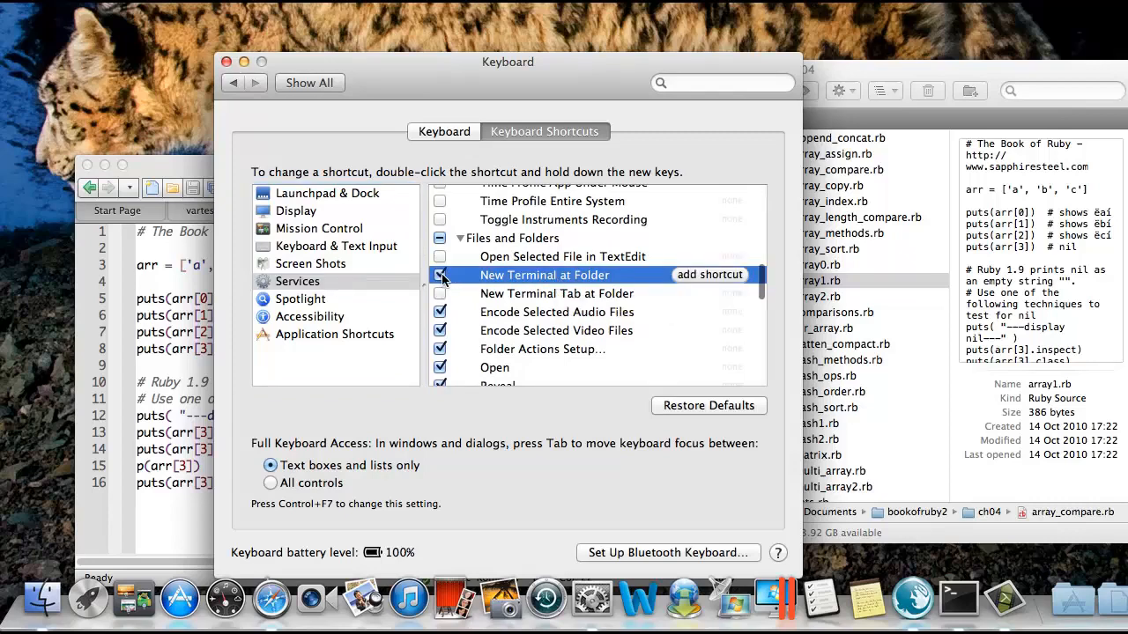
{"action": "left_click", "coordinate": [440, 275]}
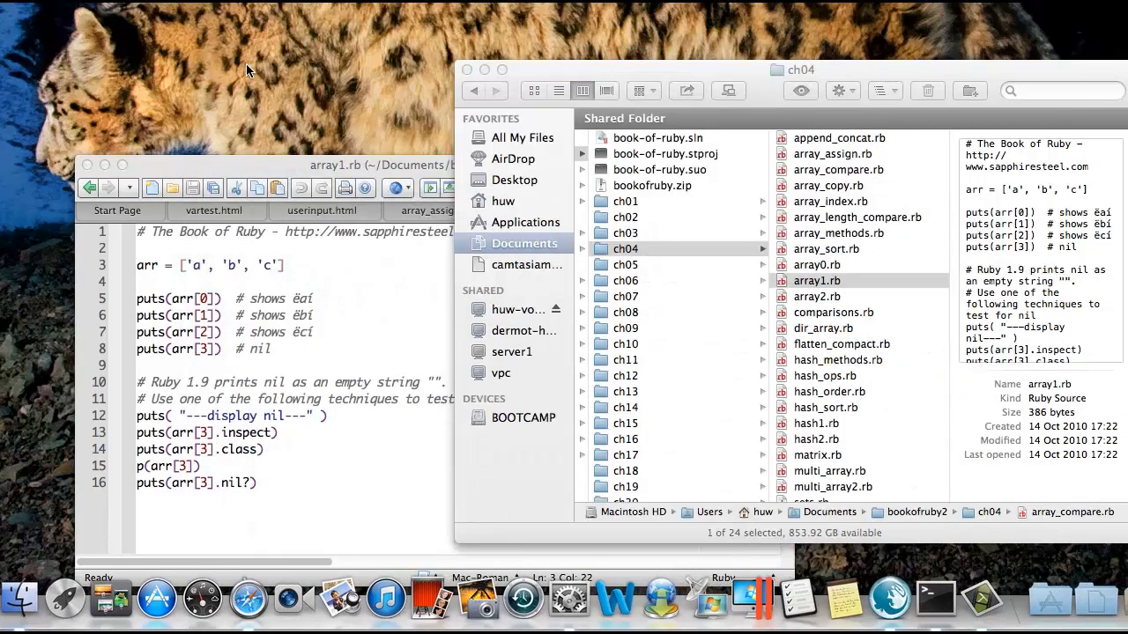
{"action": "mouse_move", "coordinate": [718, 234]}
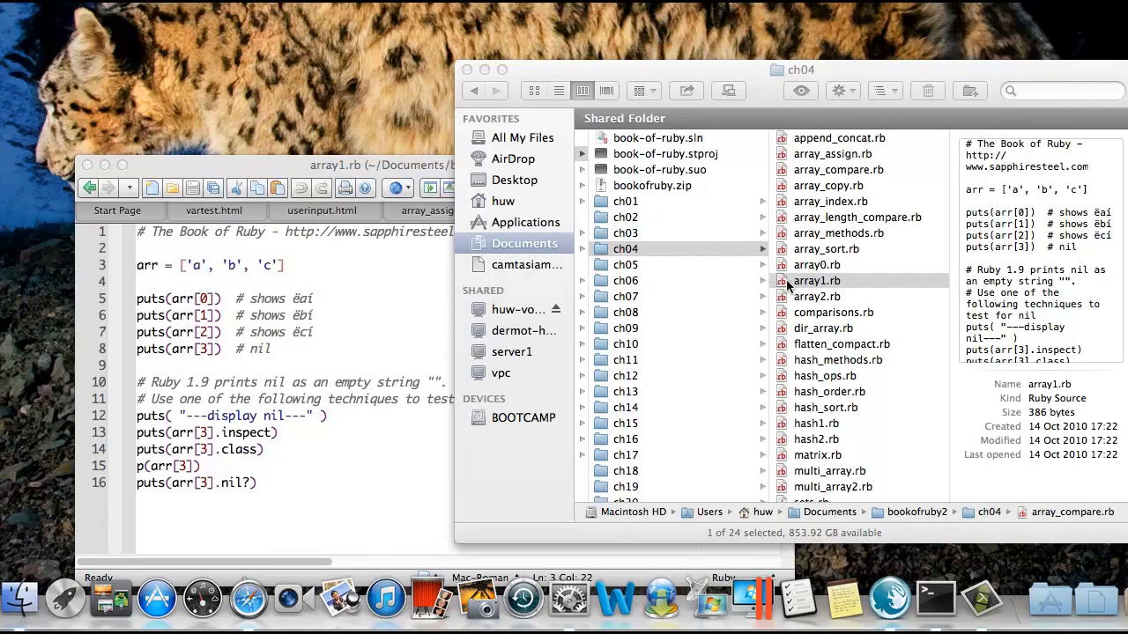
- Start a Terminal at the ch04 folder via Finder's Services > New Terminal at Folder
{"action": "left_click", "coordinate": [817, 280]}
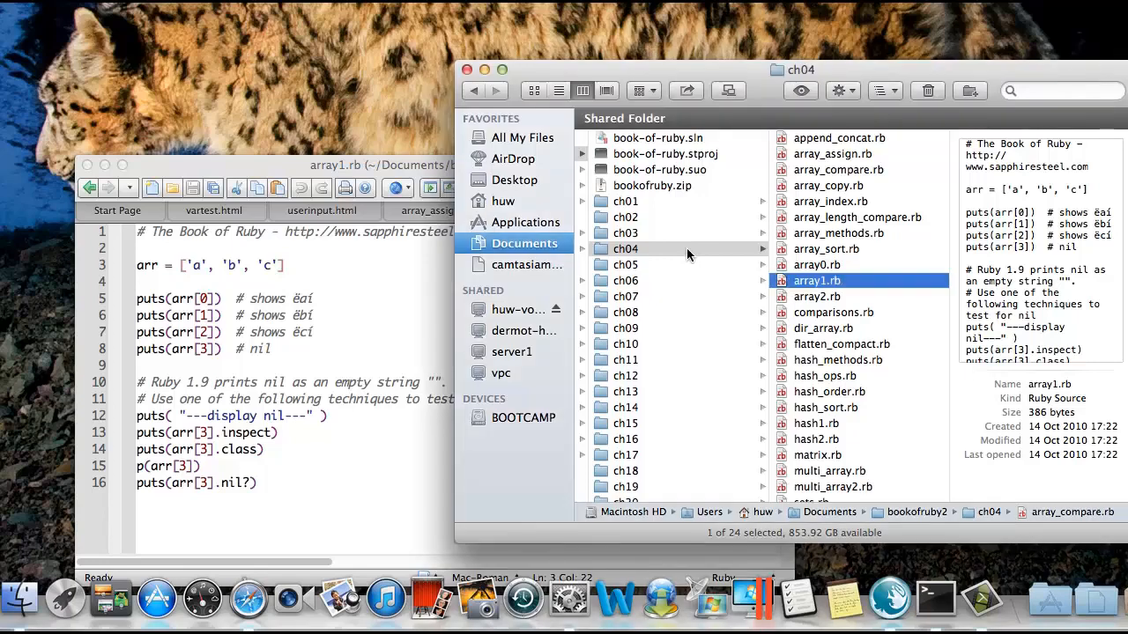
{"action": "right_click", "coordinate": [626, 249]}
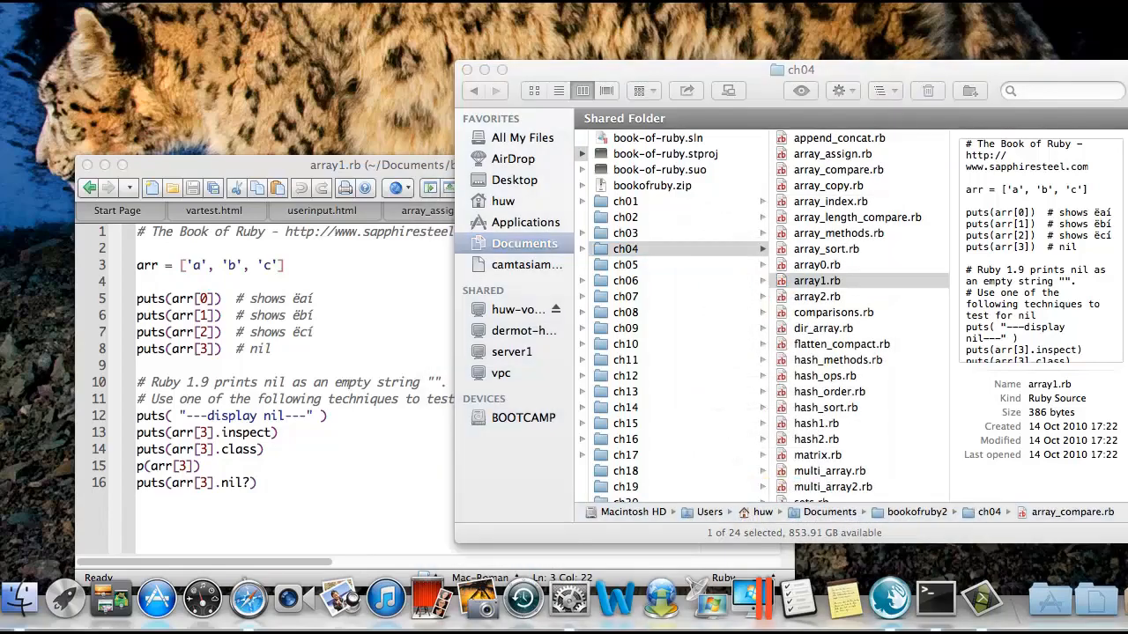
{"action": "left_click", "coordinate": [935, 599]}
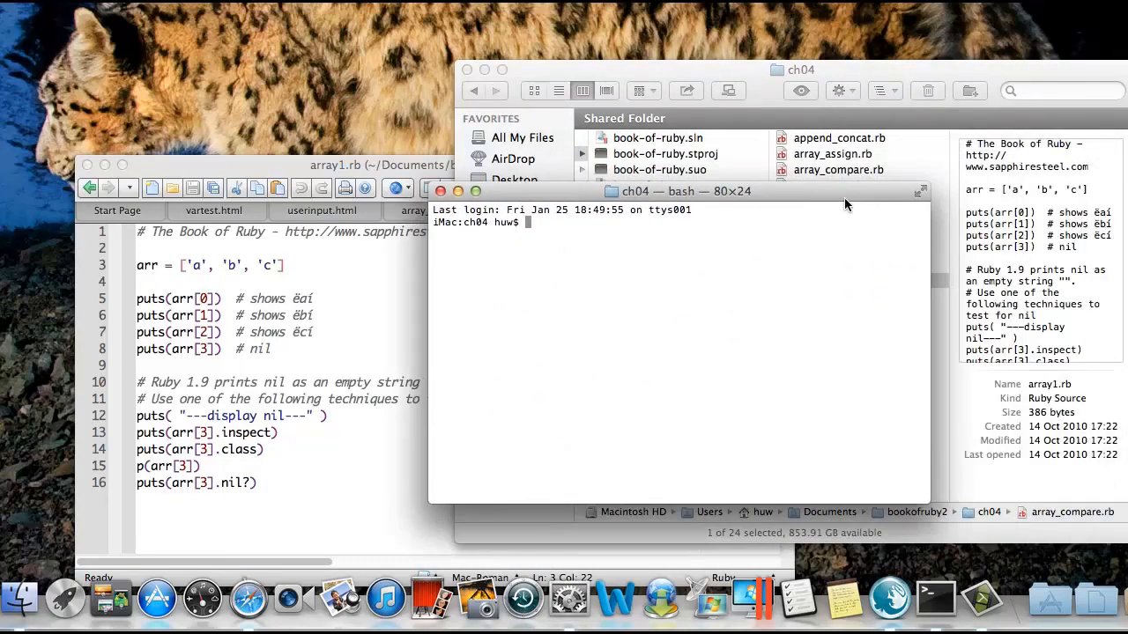